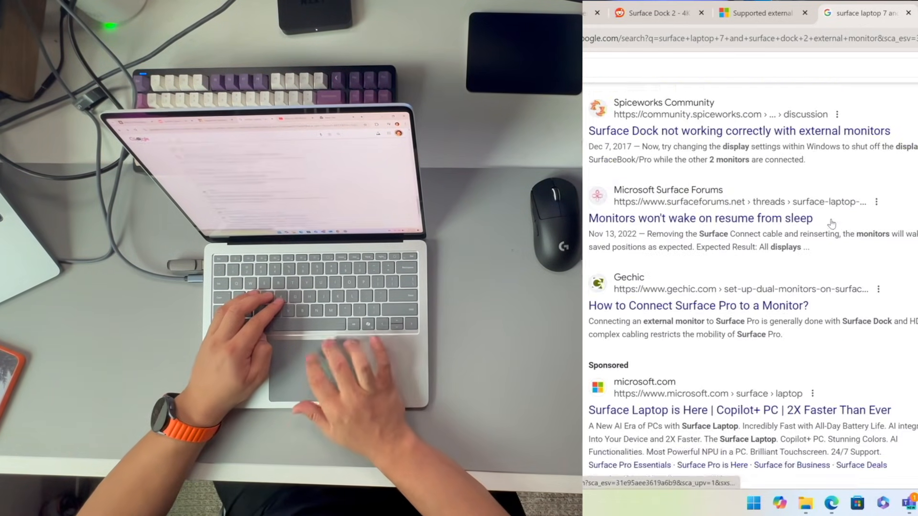
Search Google for 'surface laptop recovery image'.
scroll(down, 3)
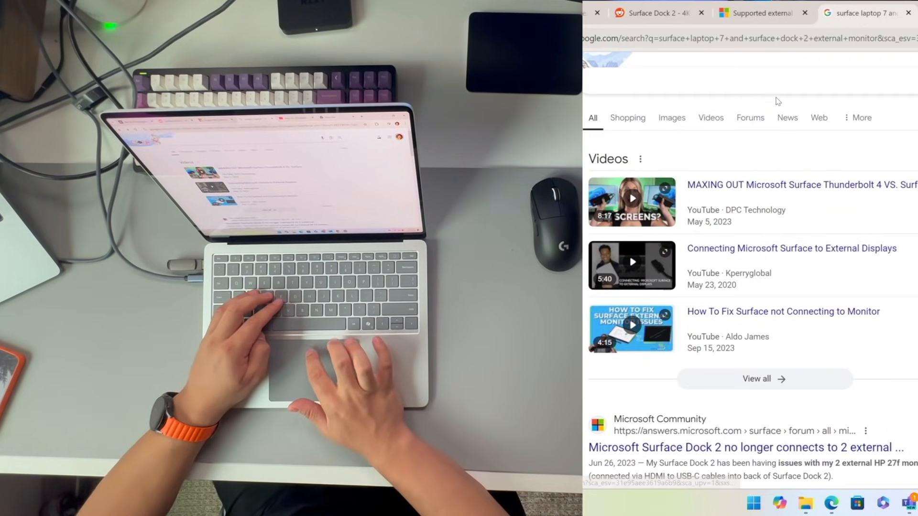
click(702, 81)
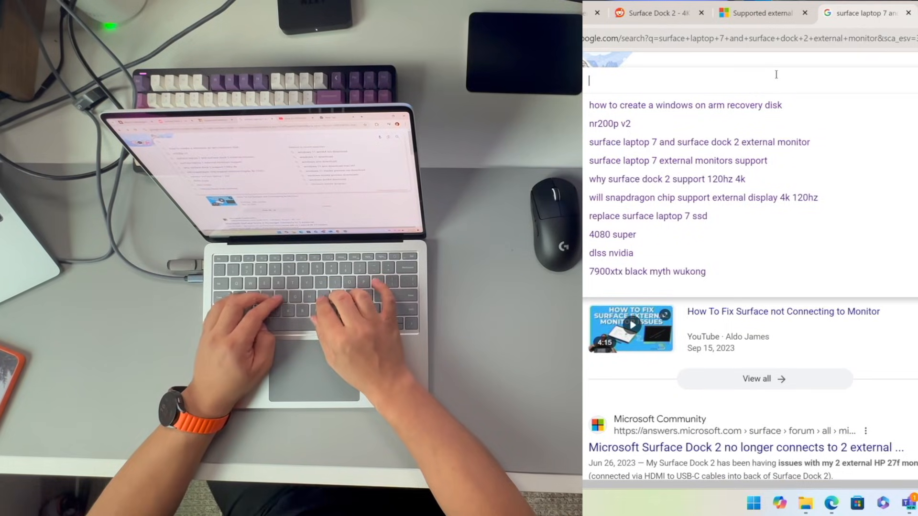
text(surface laptop recovery image)
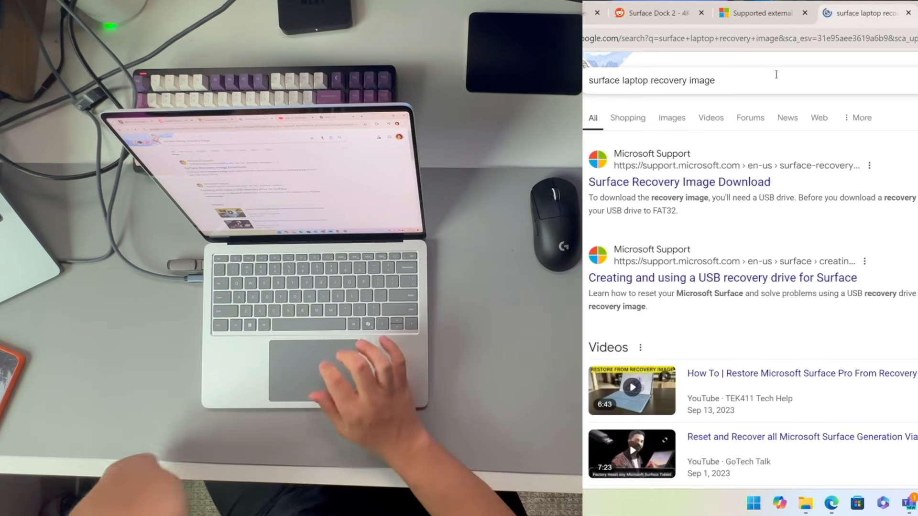
Open Microsoft's Surface Recovery Image Download page and scroll to the product selector.
click(679, 182)
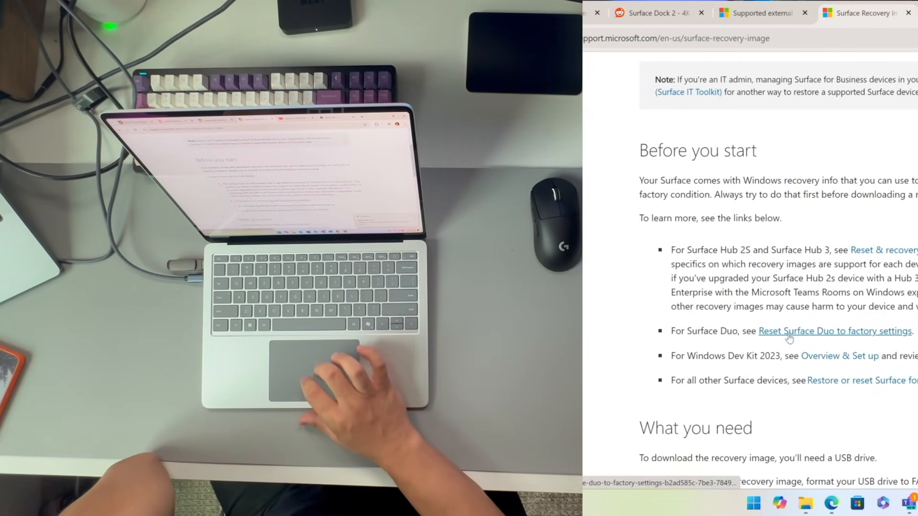
scroll(down, 3)
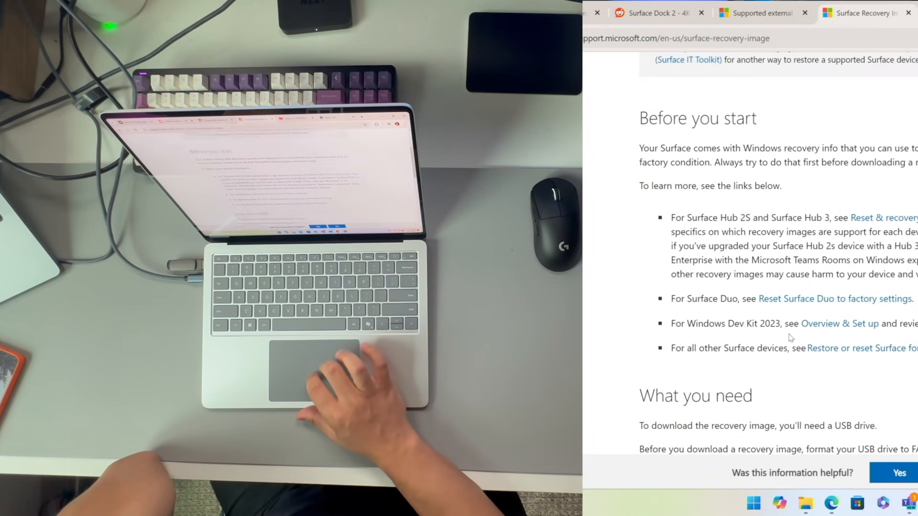
scroll(down, 3)
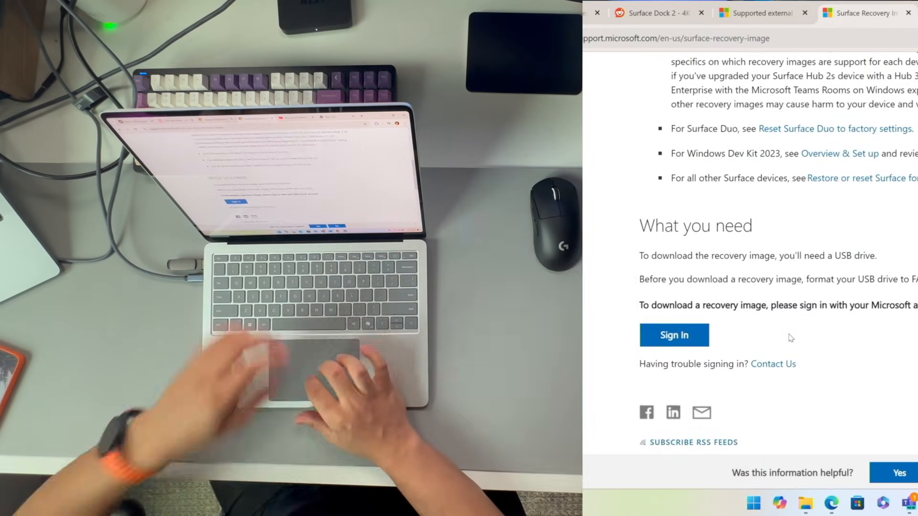
scroll(up, 3)
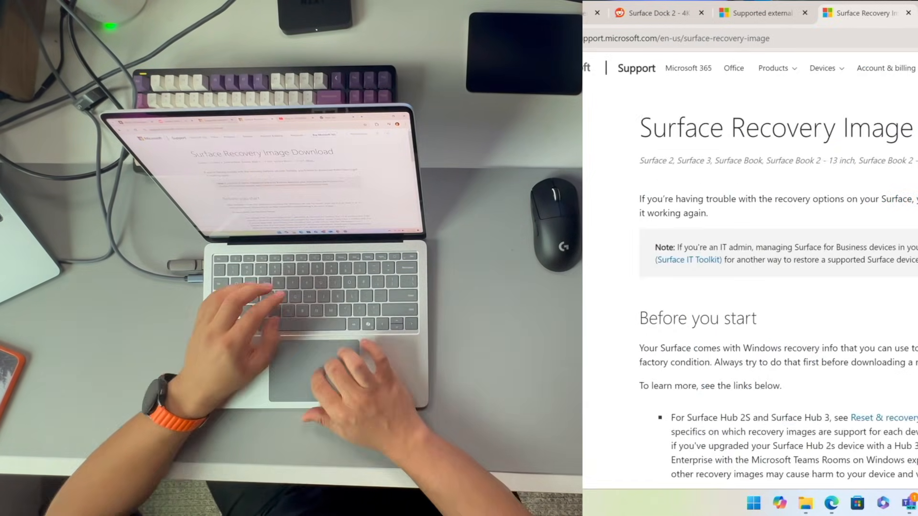
scroll(down, 3)
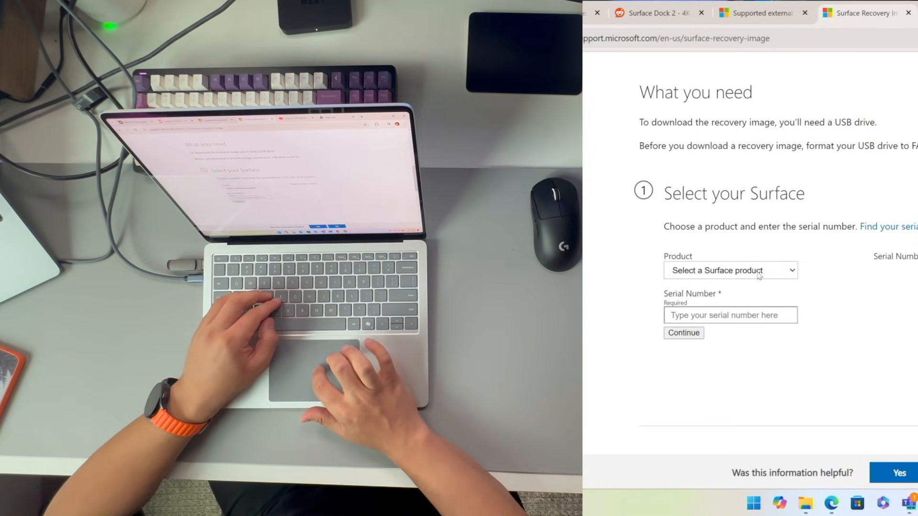
Choose Surface Laptop (7th Edition), enter the serial number, then bring up Windows Settings.
click(730, 269)
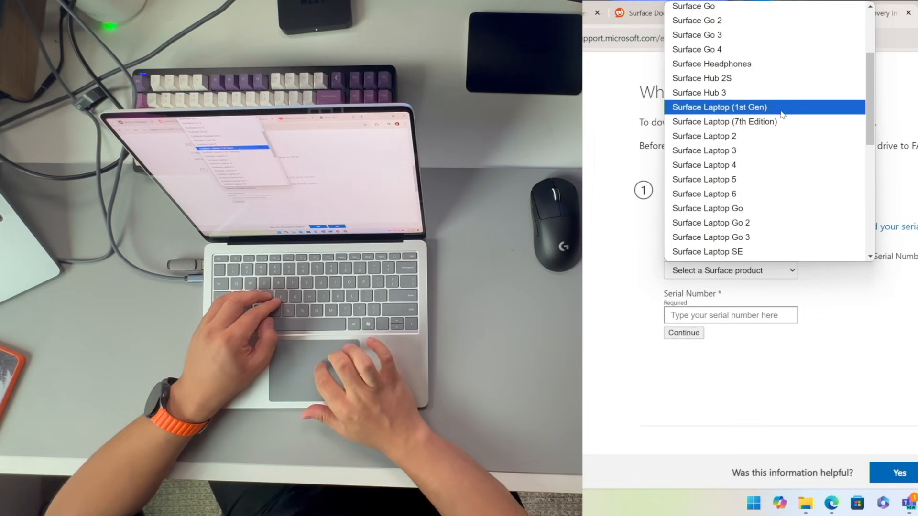
click(725, 121)
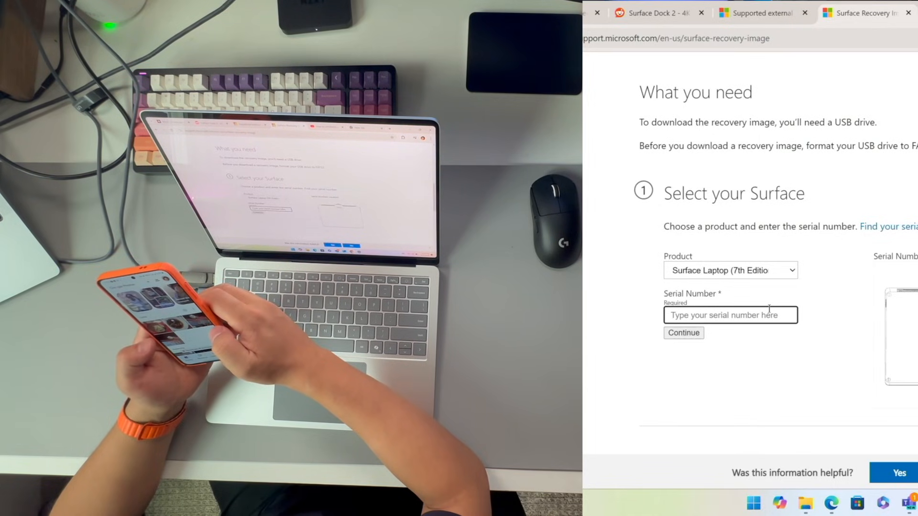
click(683, 333)
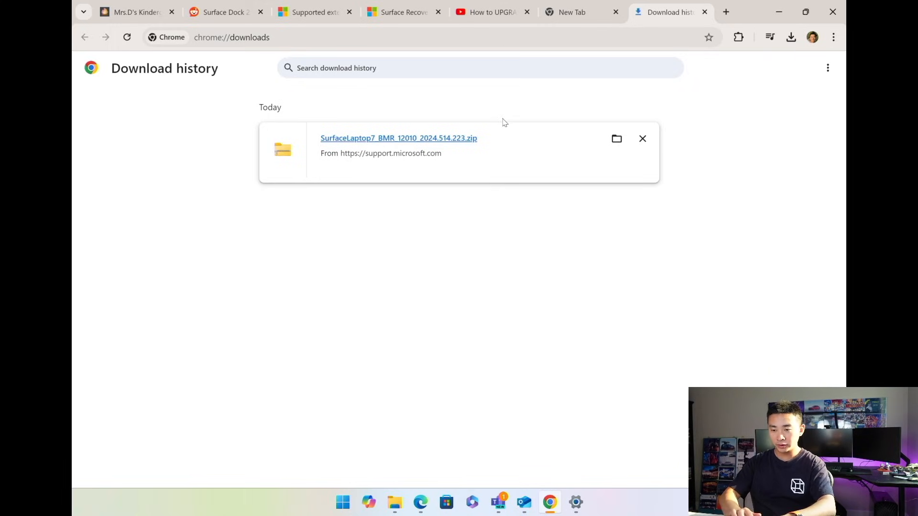
click(342, 502)
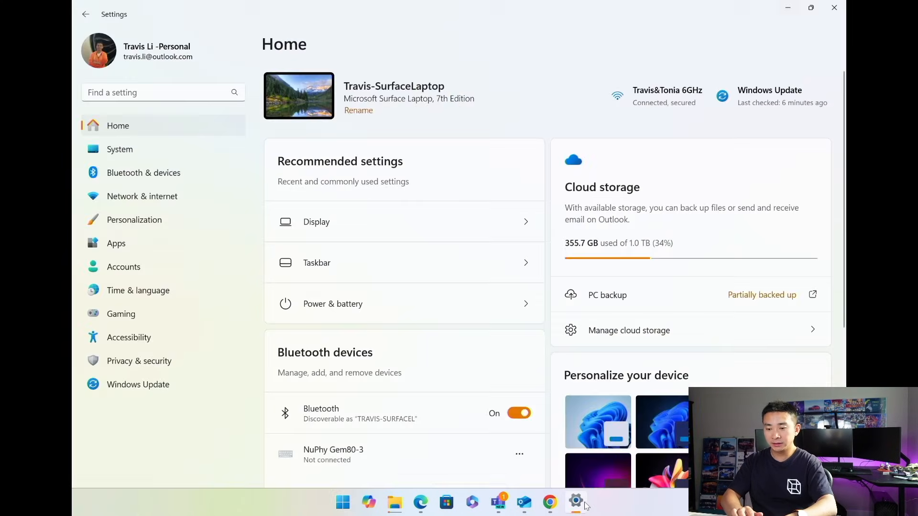
Search Settings for 'recovery' and launch 'Create a recovery drive'.
click(163, 91)
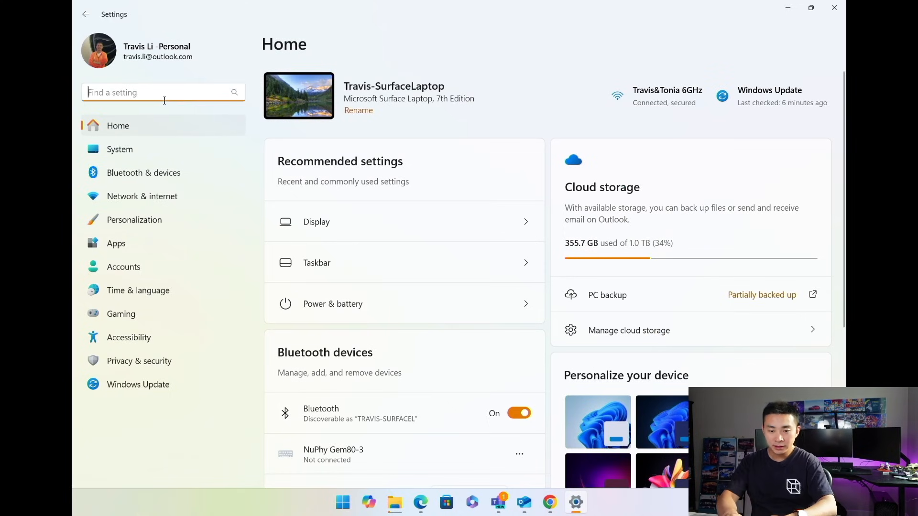
text(create)
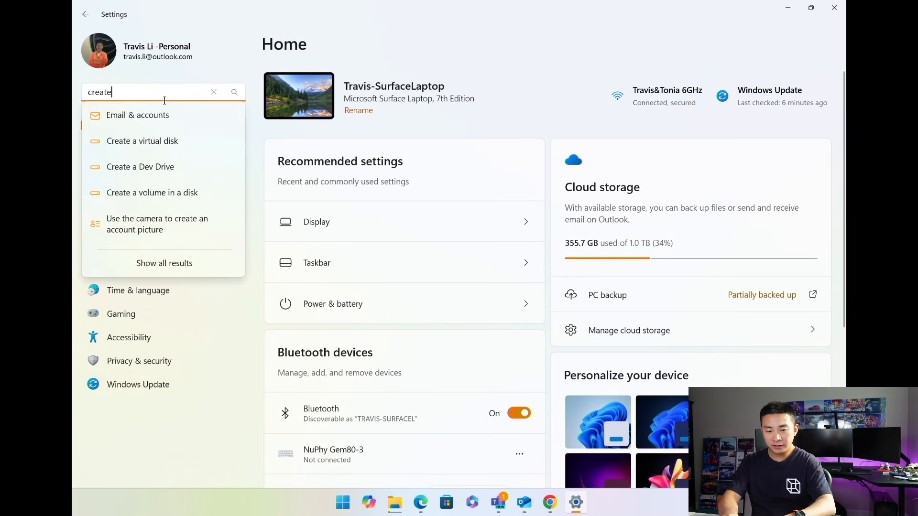
text(recvoery)
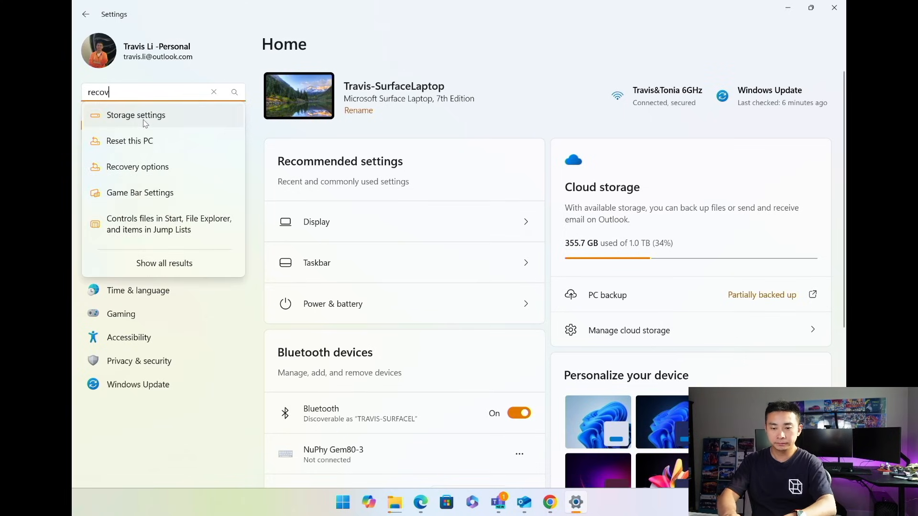
text(ery)
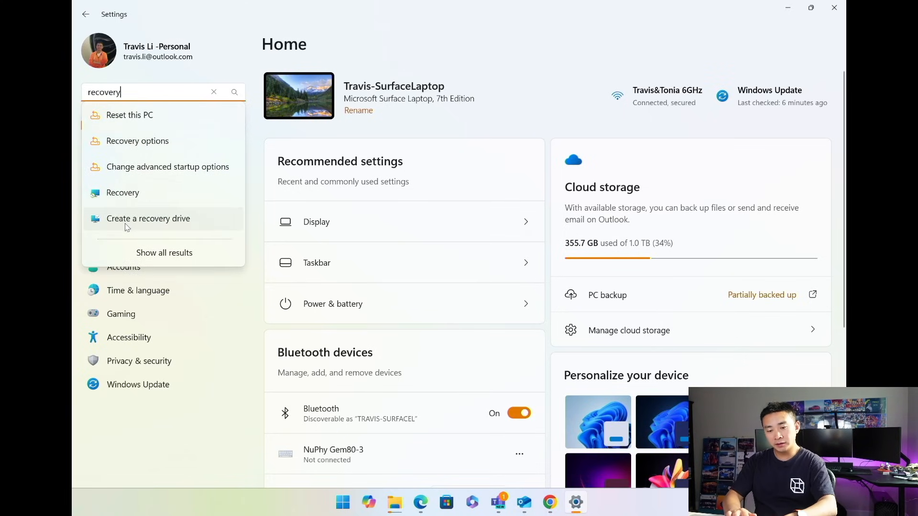
click(213, 92)
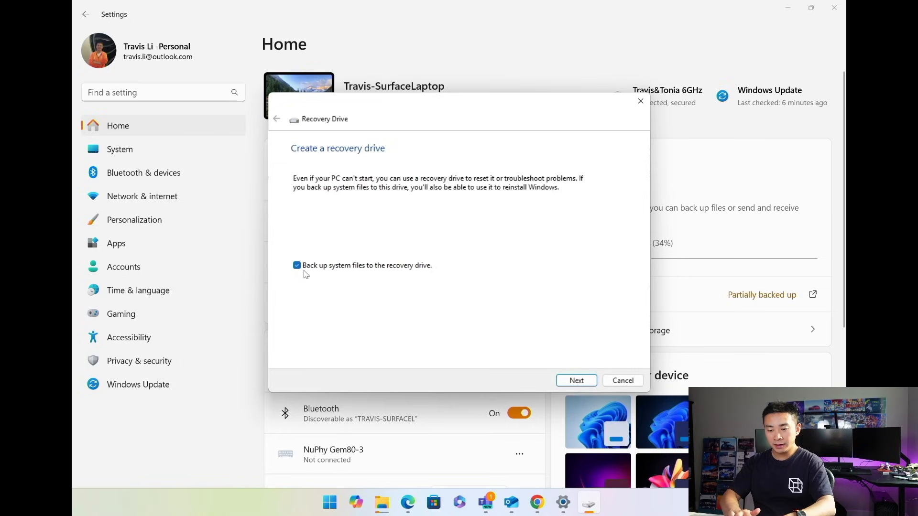
mouse_move(377, 275)
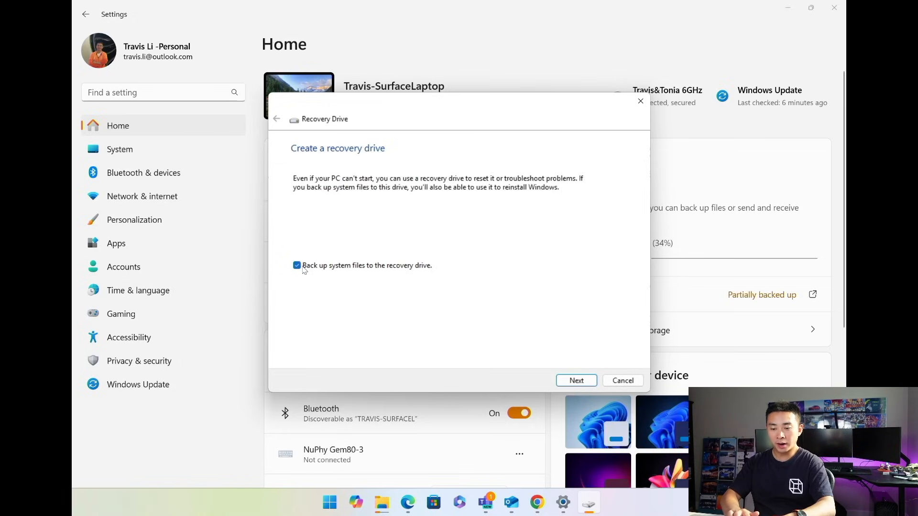
Build a recovery drive on RECOVERY (D:) with system file backup unticked.
click(297, 265)
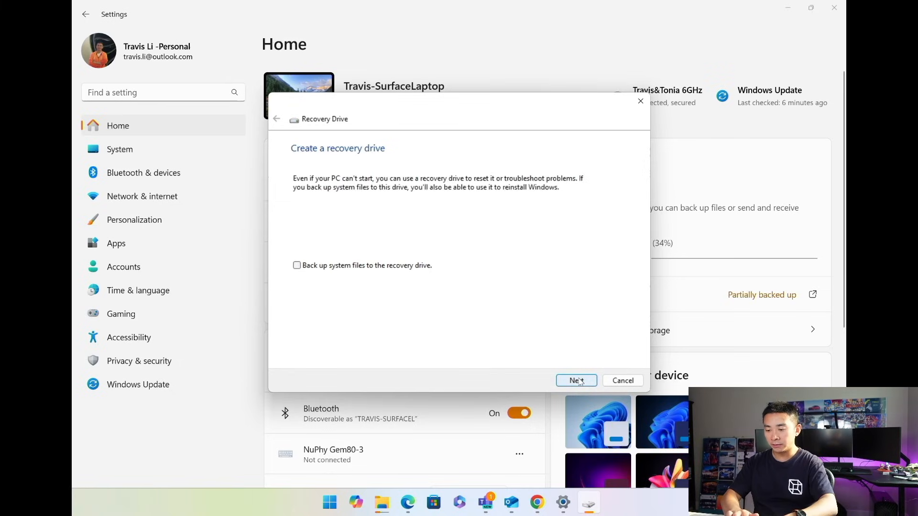
click(576, 380)
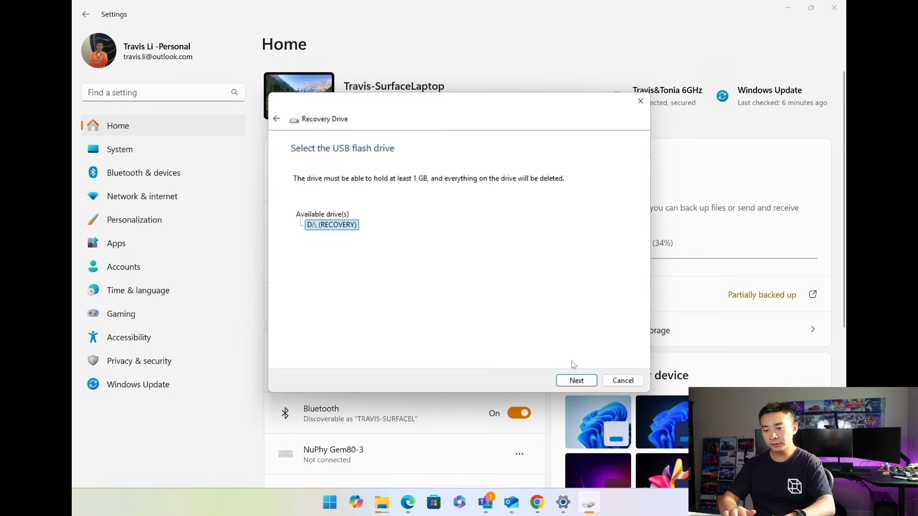
mouse_move(409, 263)
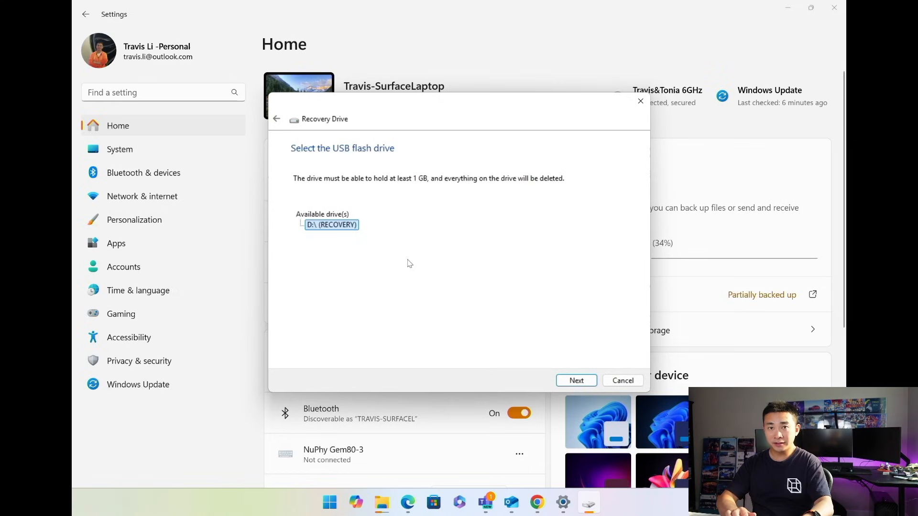
click(575, 381)
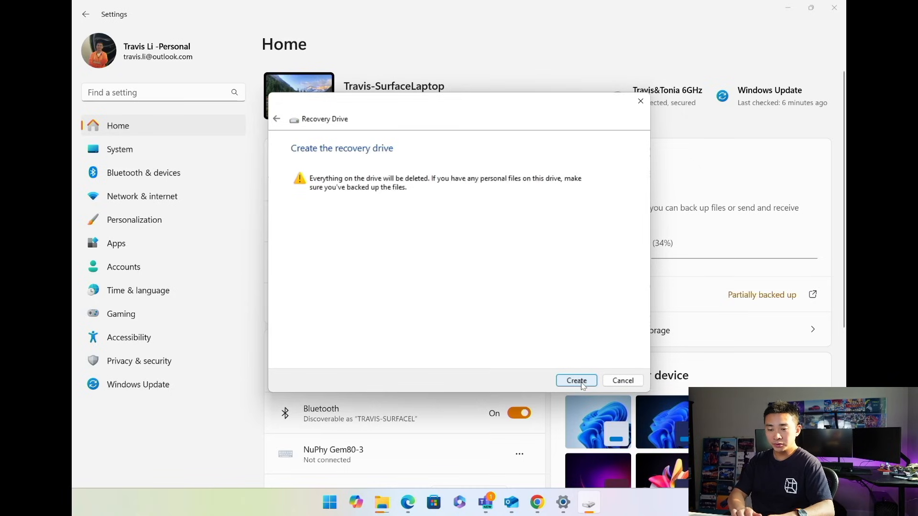
click(575, 381)
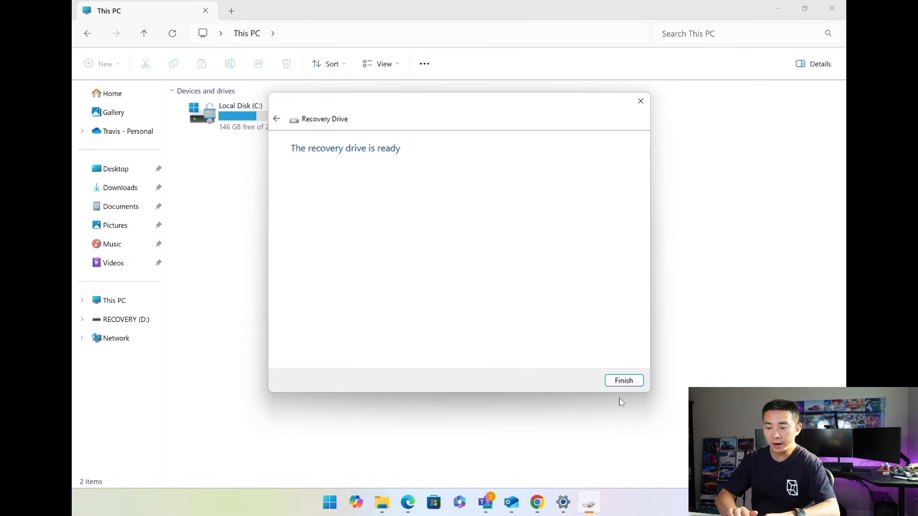
Finish the wizard and open RECOVERY (D:) to show its EFI and sources folders.
click(624, 380)
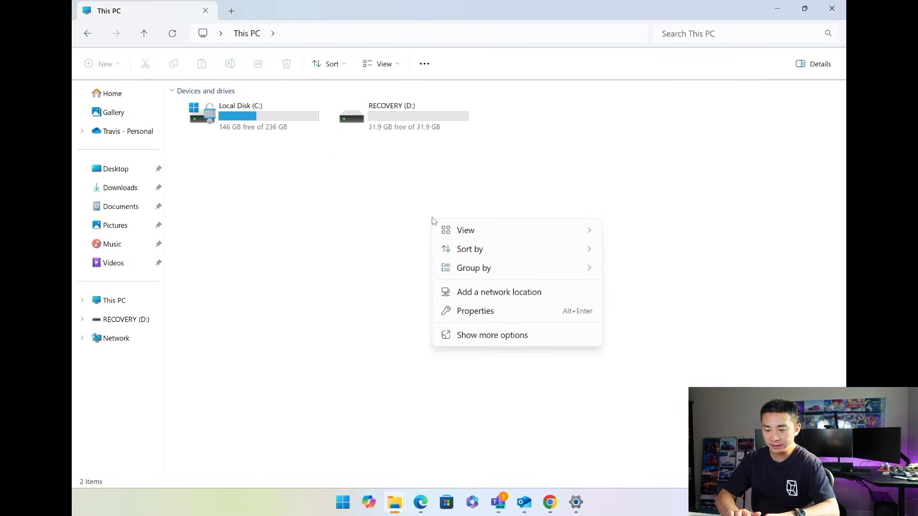
click(426, 143)
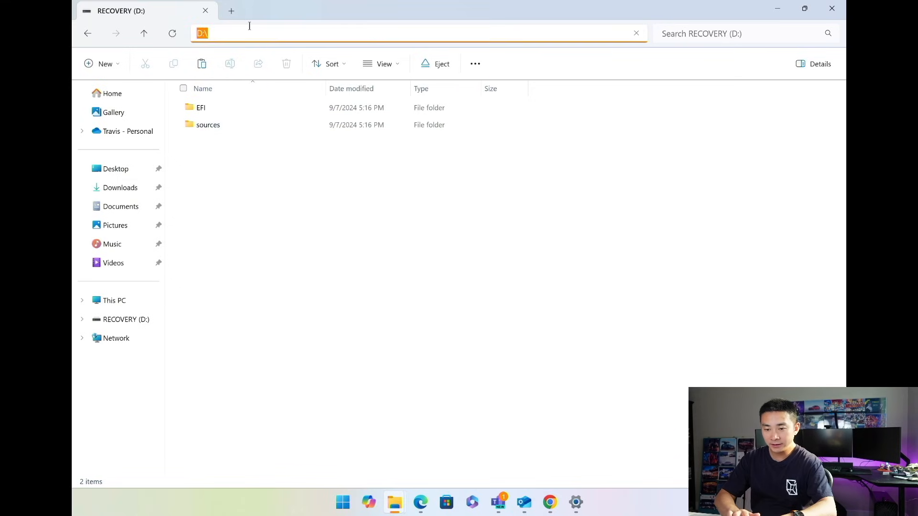
click(114, 301)
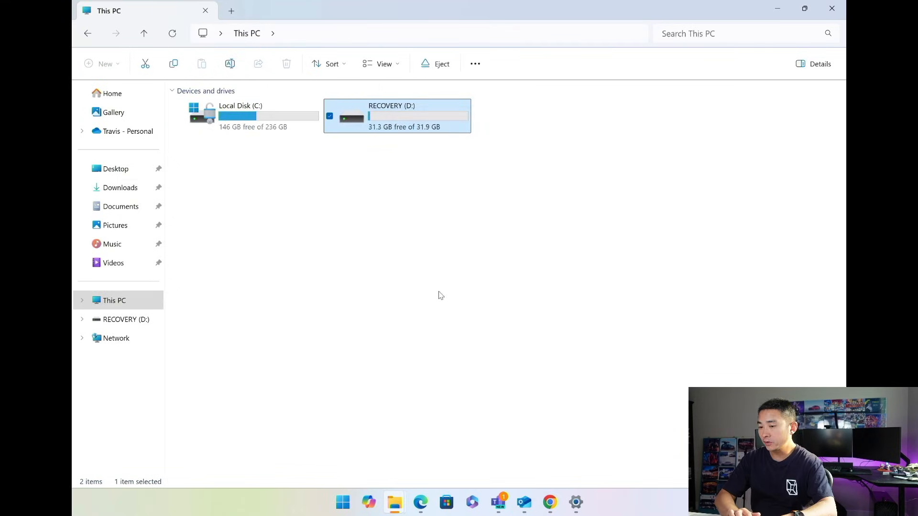
double_click(396, 115)
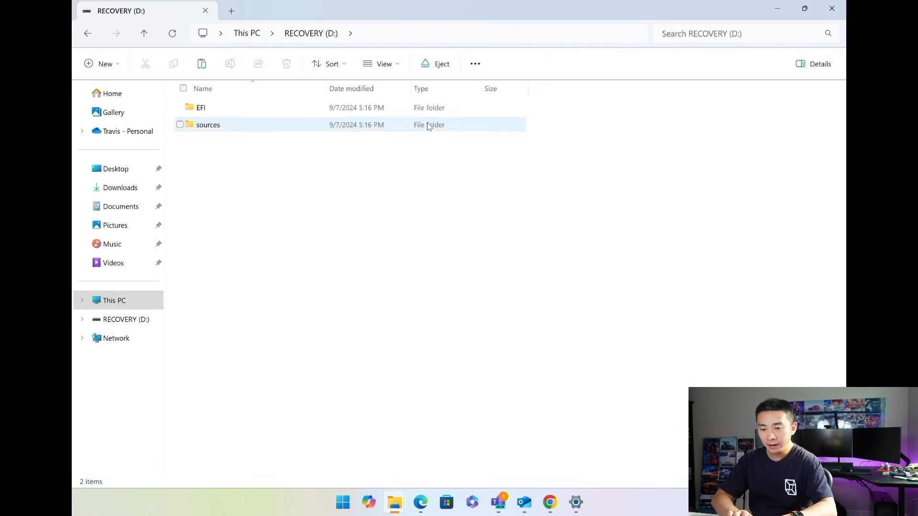
mouse_move(394, 503)
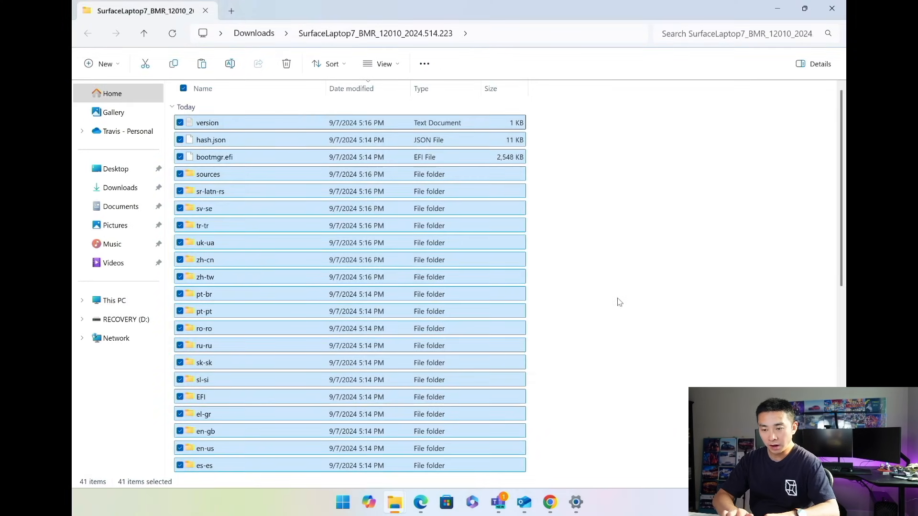
mouse_move(521, 242)
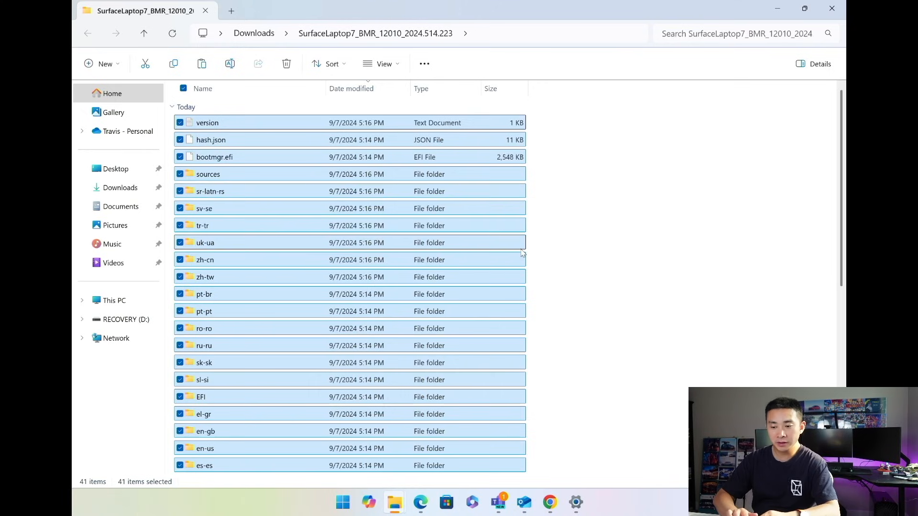
mouse_move(620, 327)
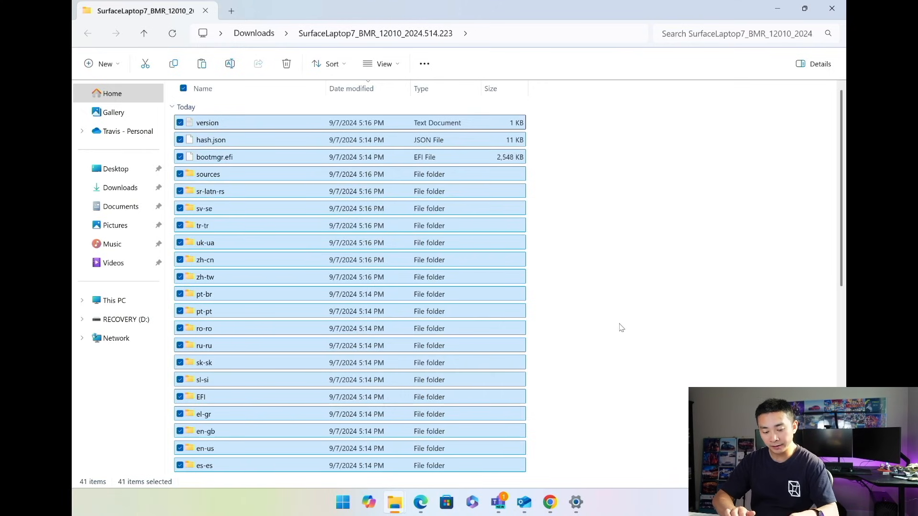
Paste the 178 copied SurfaceLaptop7_BMR files onto RECOVERY (D:).
scroll(down, 3)
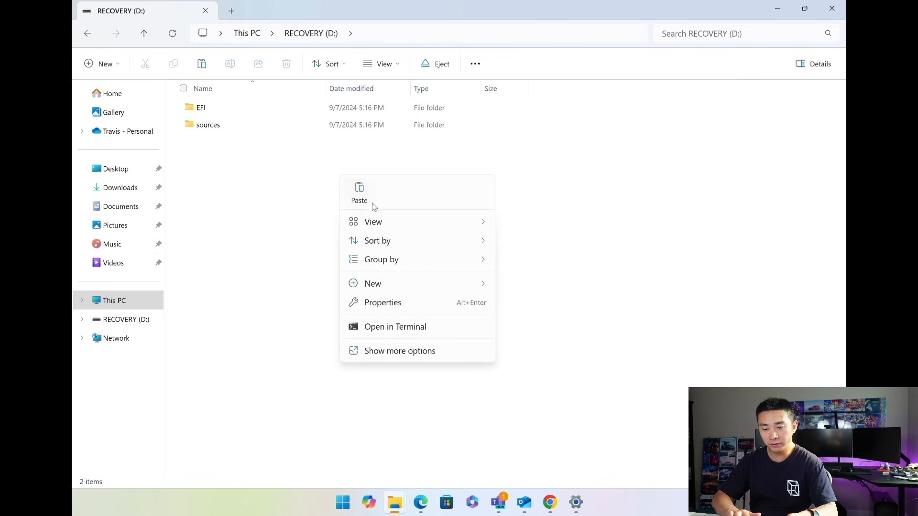
click(358, 193)
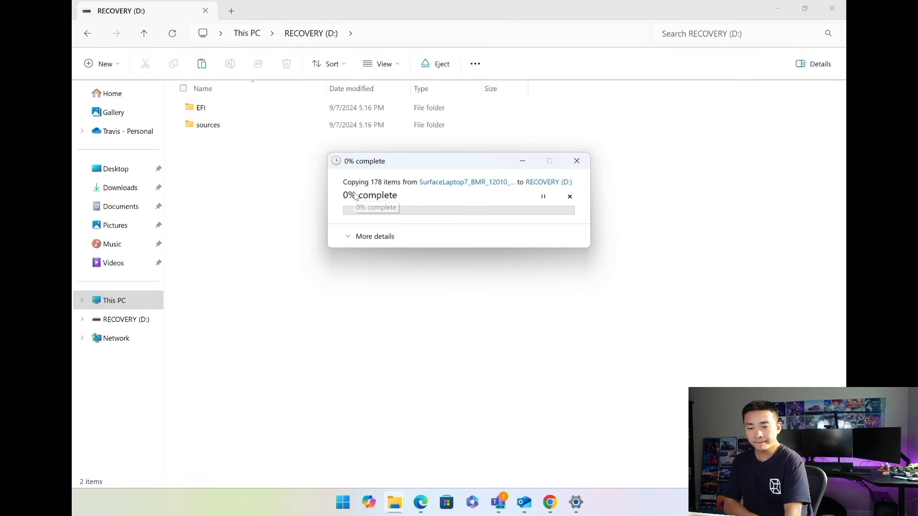